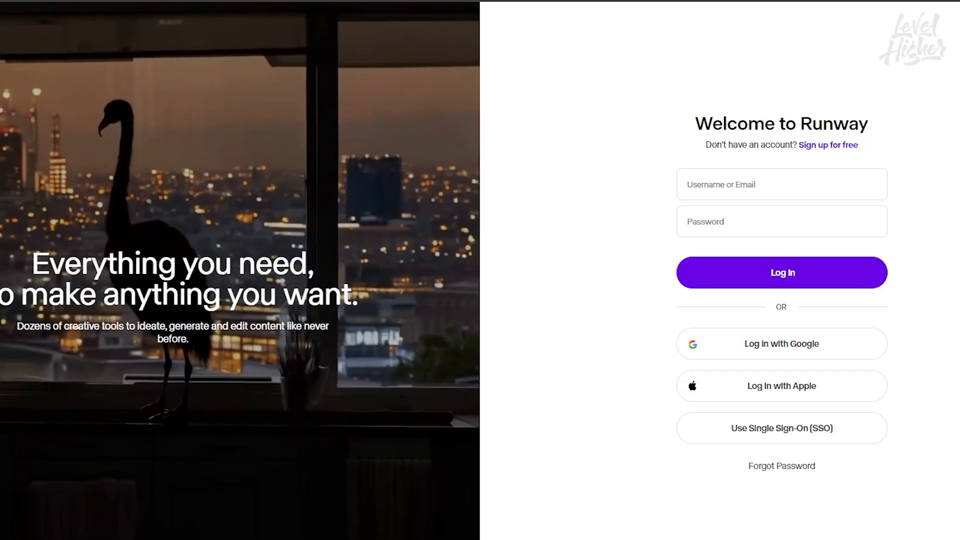
# Log in to Runway and start a new Gen-3 Alpha generation with demologo.png as the input image.
pyautogui.click(780, 272)
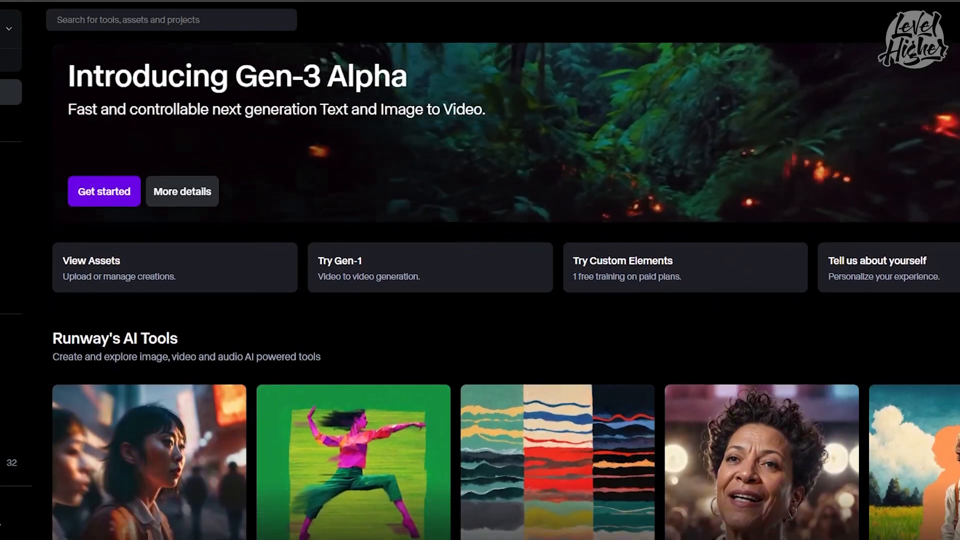
pyautogui.scroll(-3)
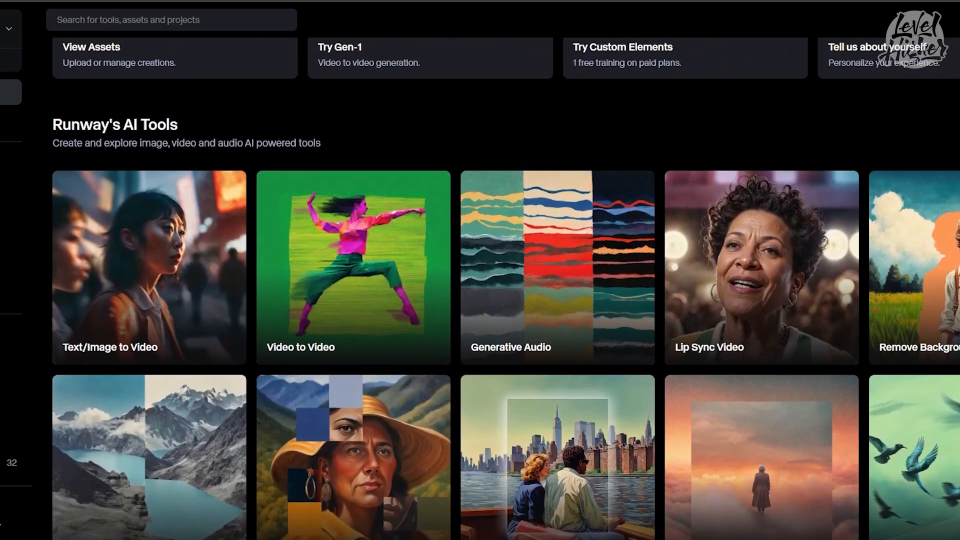
pyautogui.scroll(-3)
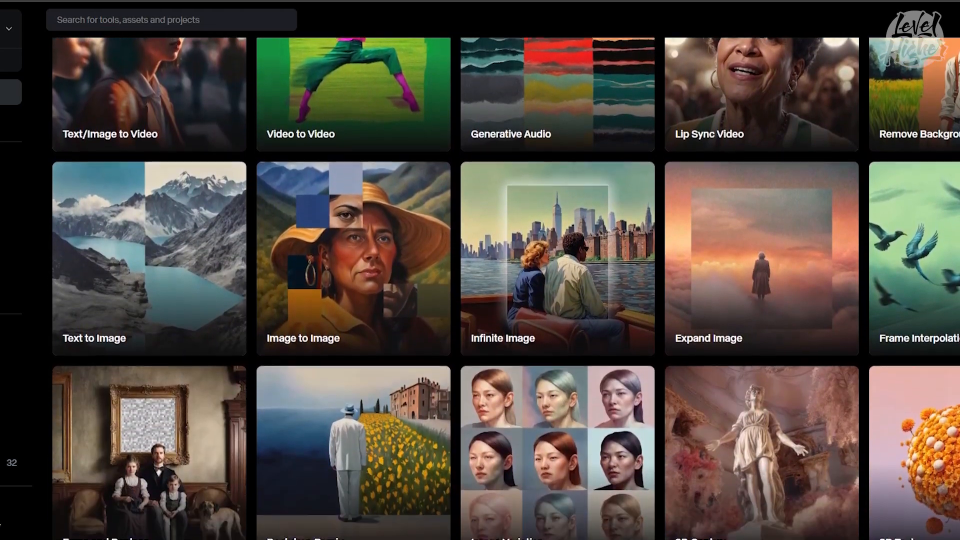
pyautogui.scroll(-3)
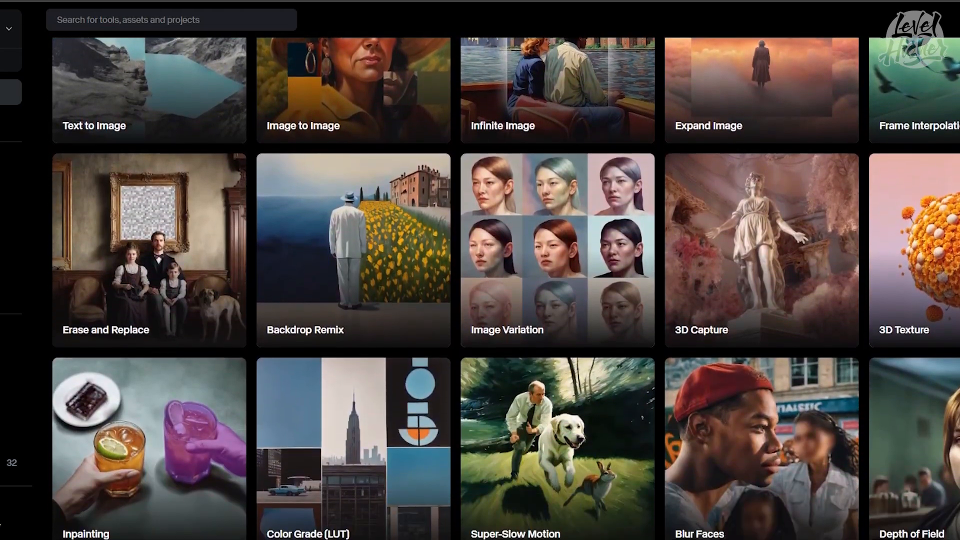
pyautogui.scroll(-3)
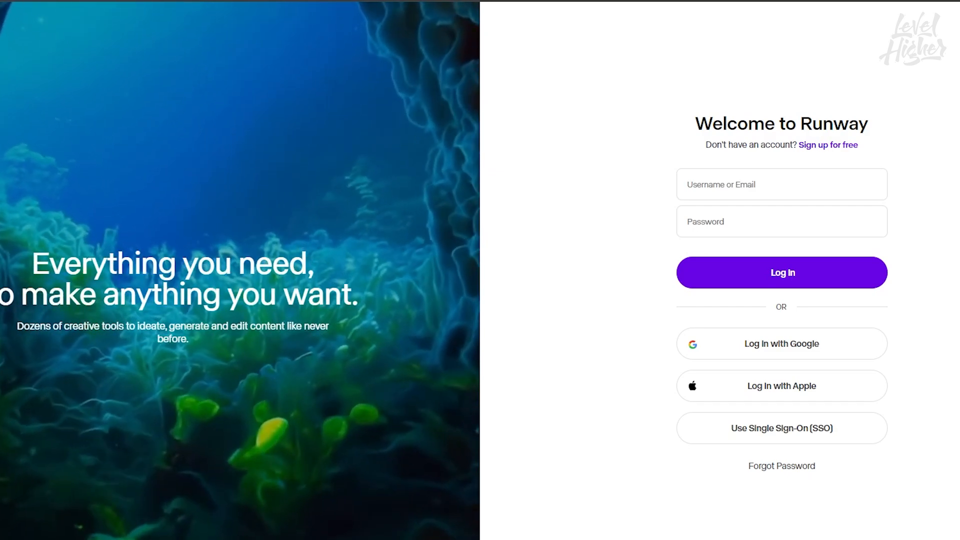
pyautogui.click(781, 272)
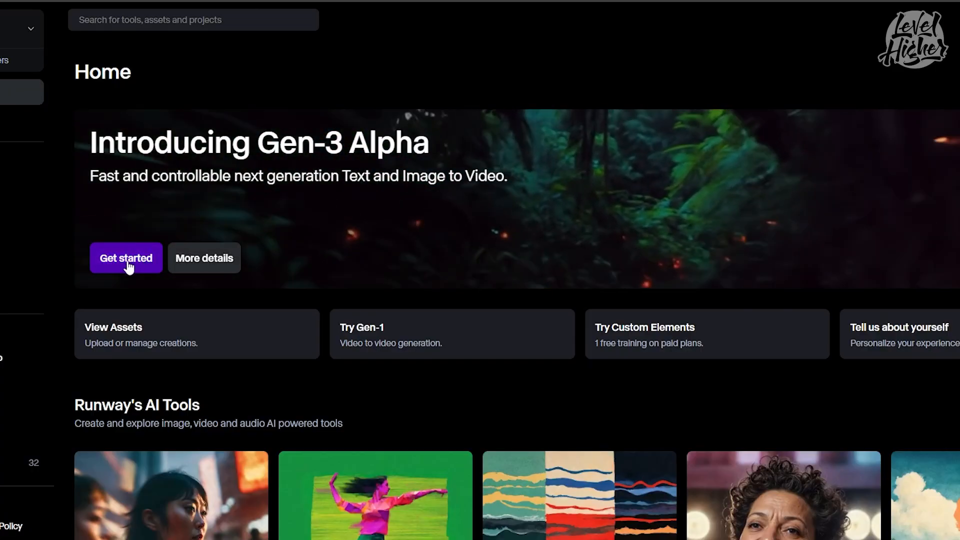
pyautogui.click(126, 258)
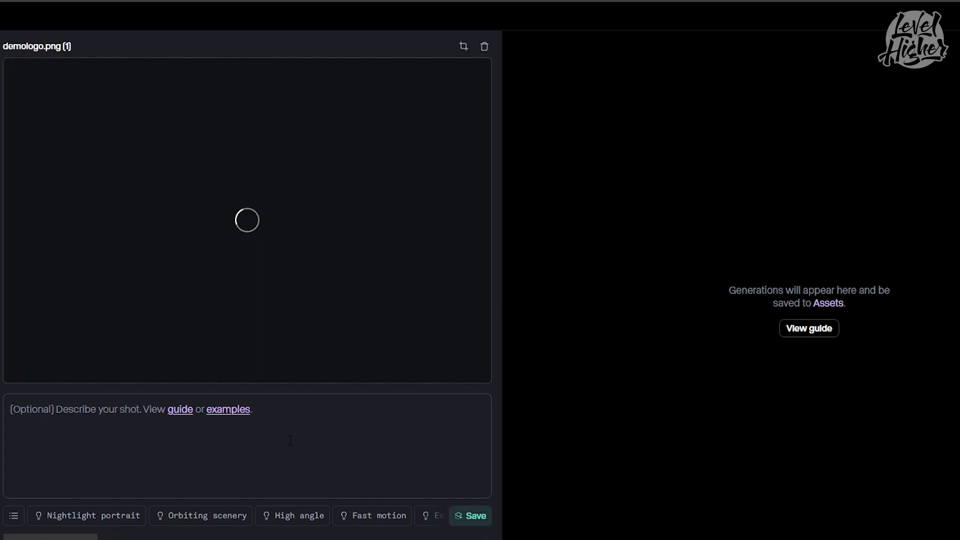
# Queue a 'Warping in colors' generation, then change the prompt to 'Unfolding from rainbow'.
pyautogui.write('Warping in colors')
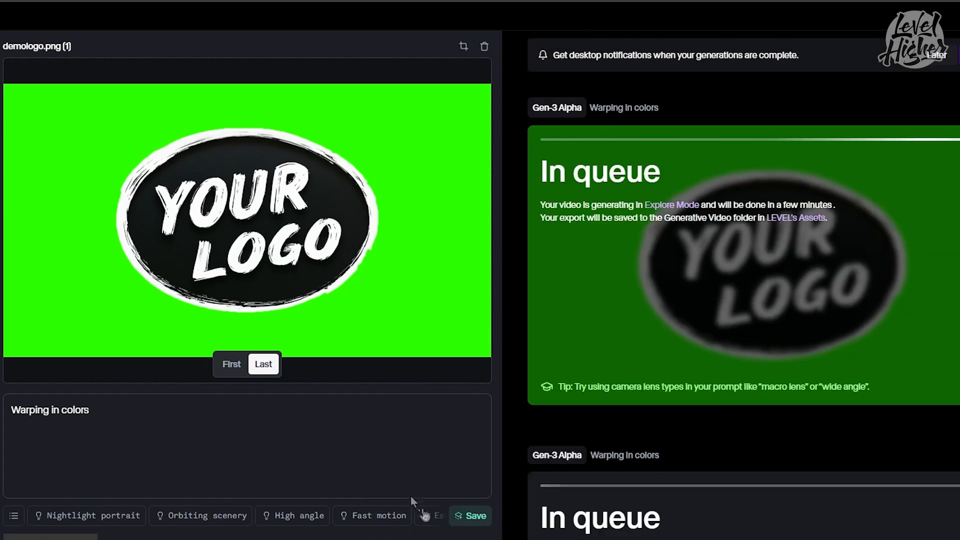
pyautogui.write('Unfolding from')
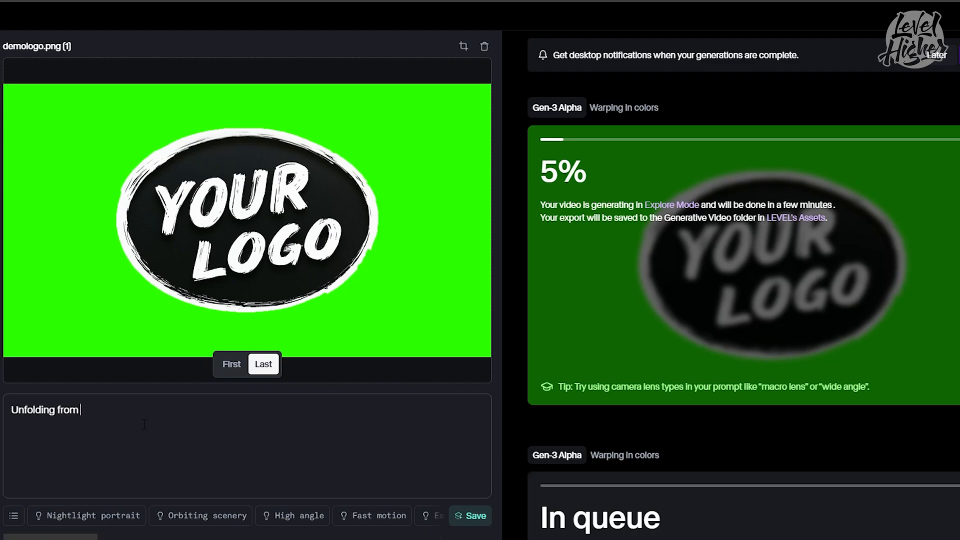
pyautogui.write('rainbow')
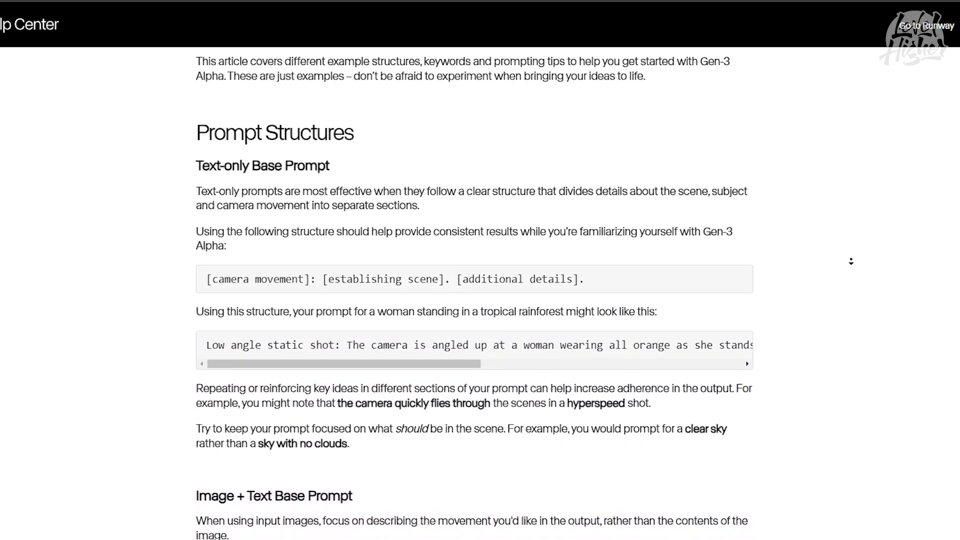
pyautogui.scroll(-3)
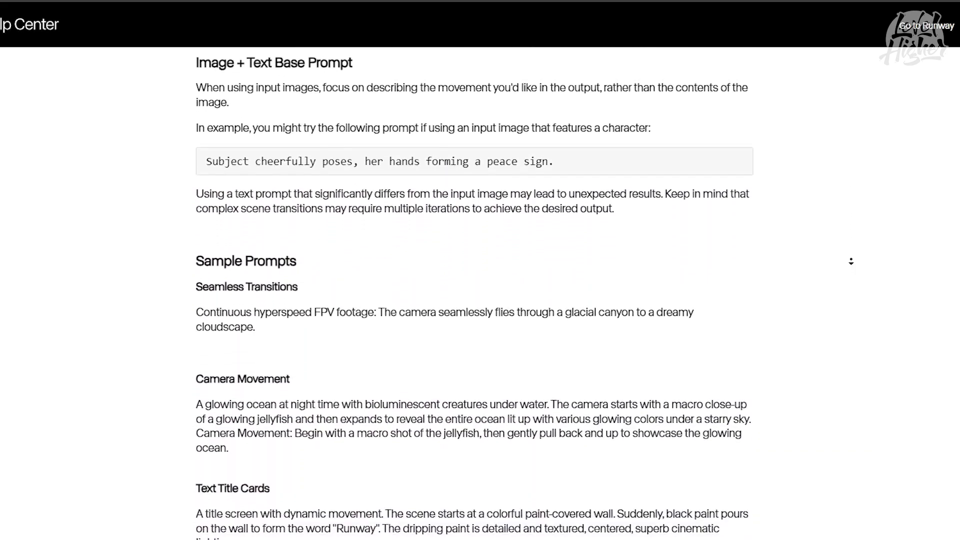
pyautogui.scroll(-3)
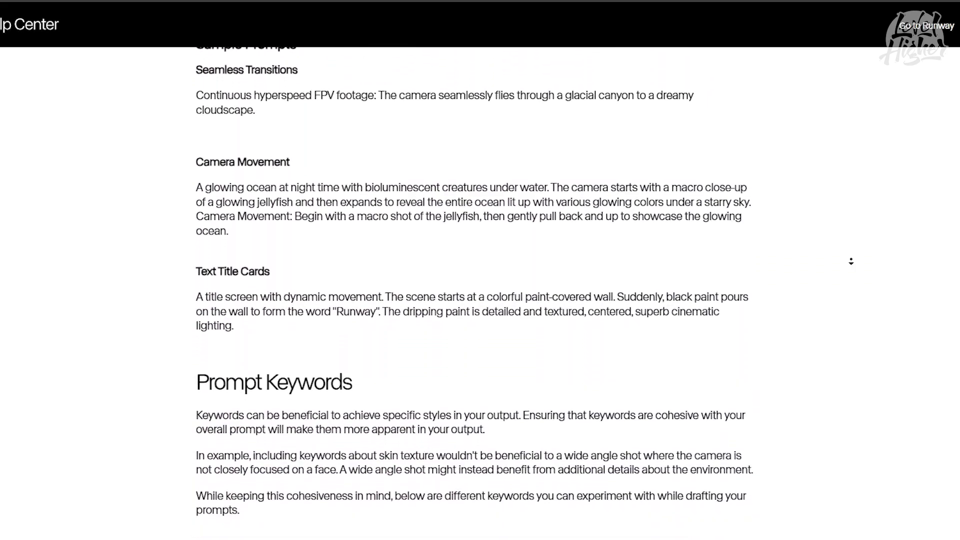
pyautogui.scroll(-3)
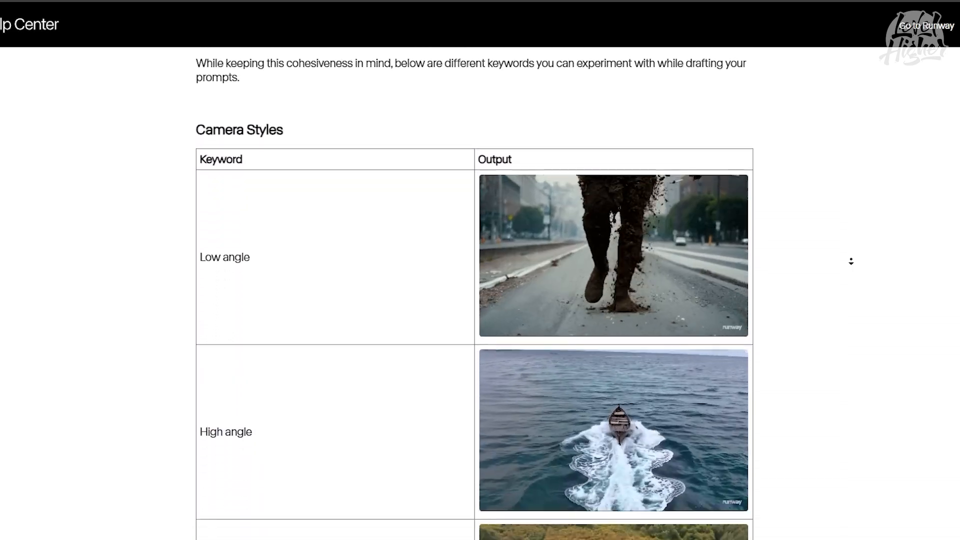
pyautogui.scroll(-3)
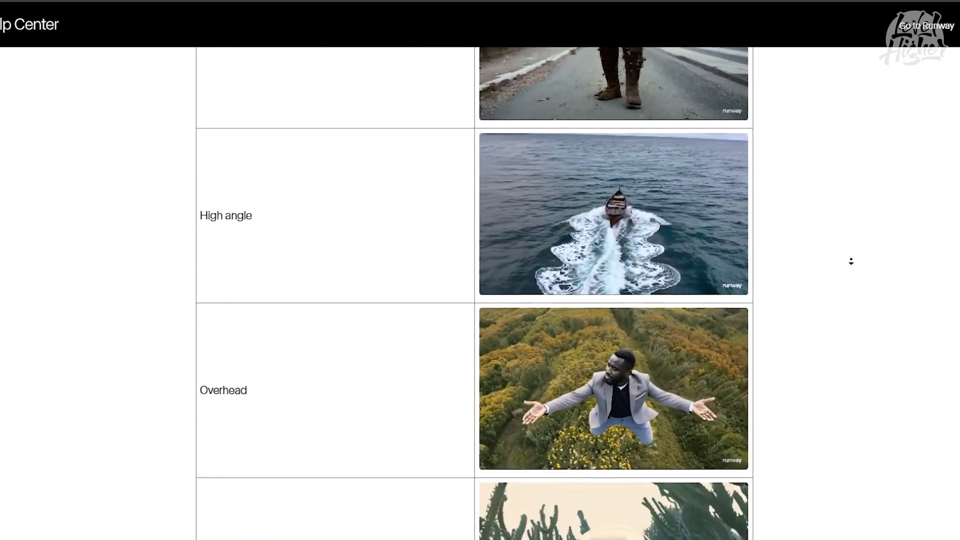
pyautogui.scroll(-3)
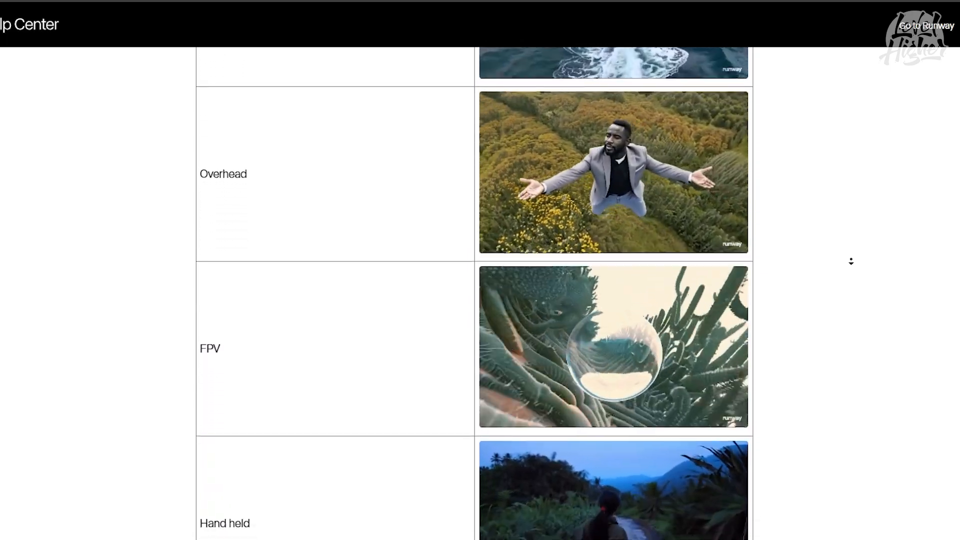
pyautogui.scroll(-3)
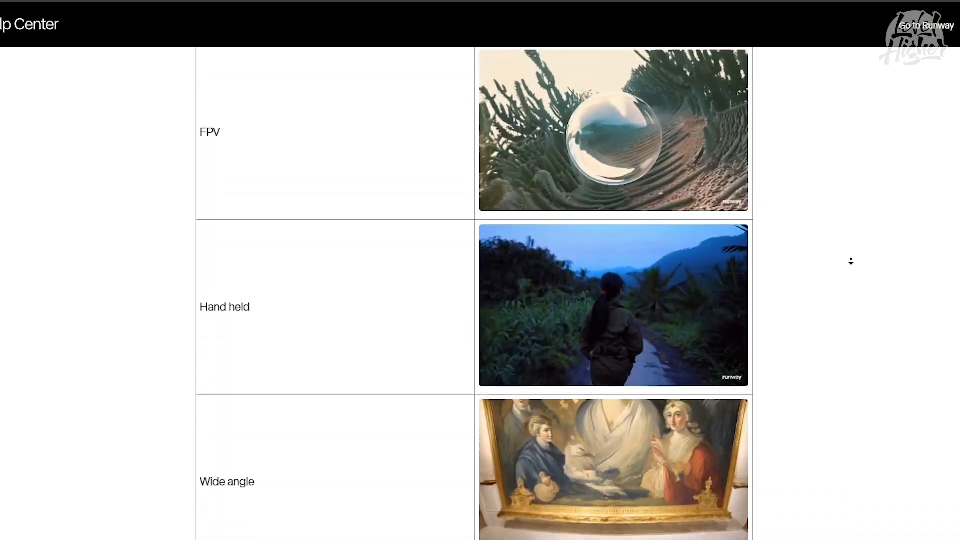
pyautogui.scroll(-3)
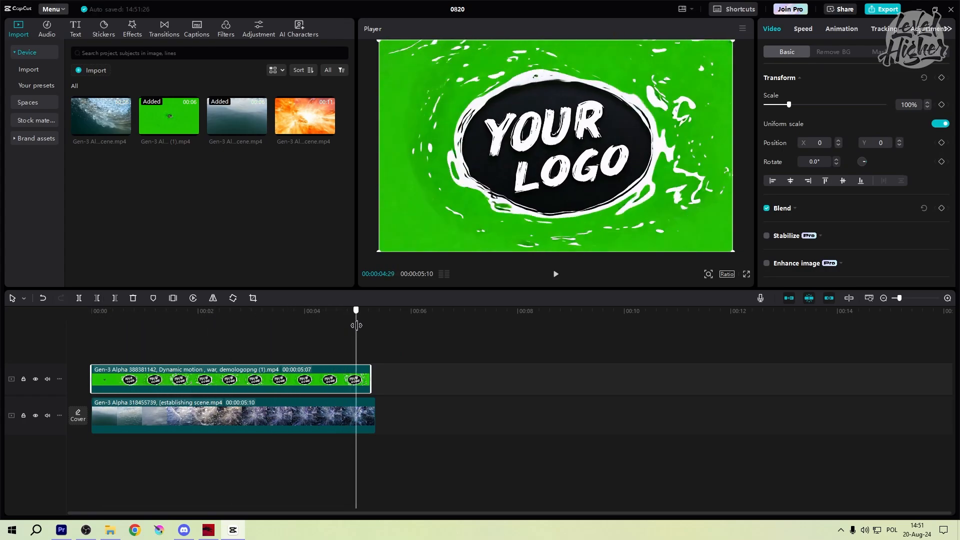
# Key out the green behind the YOUR LOGO clip with Chroma key and preview it over the star-burst background.
pyautogui.click(239, 310)
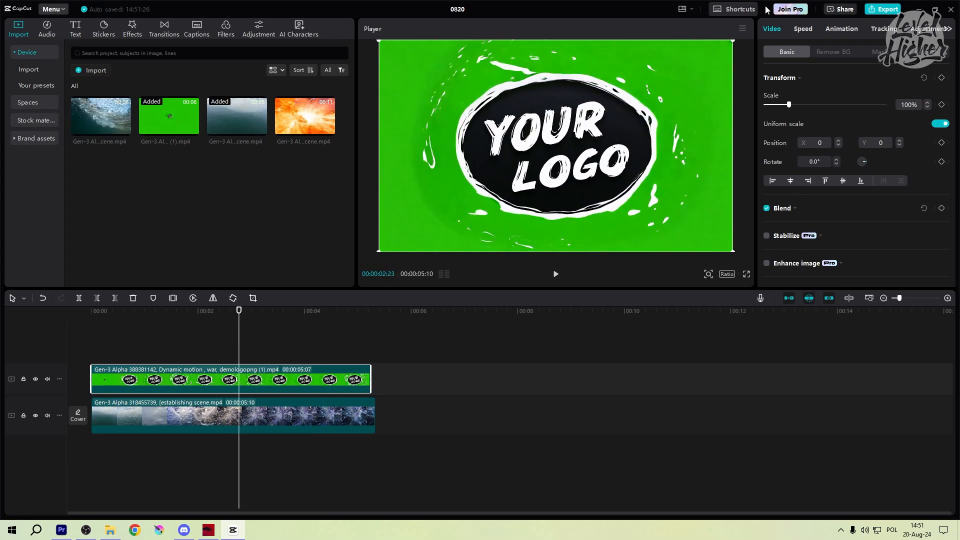
pyautogui.click(833, 51)
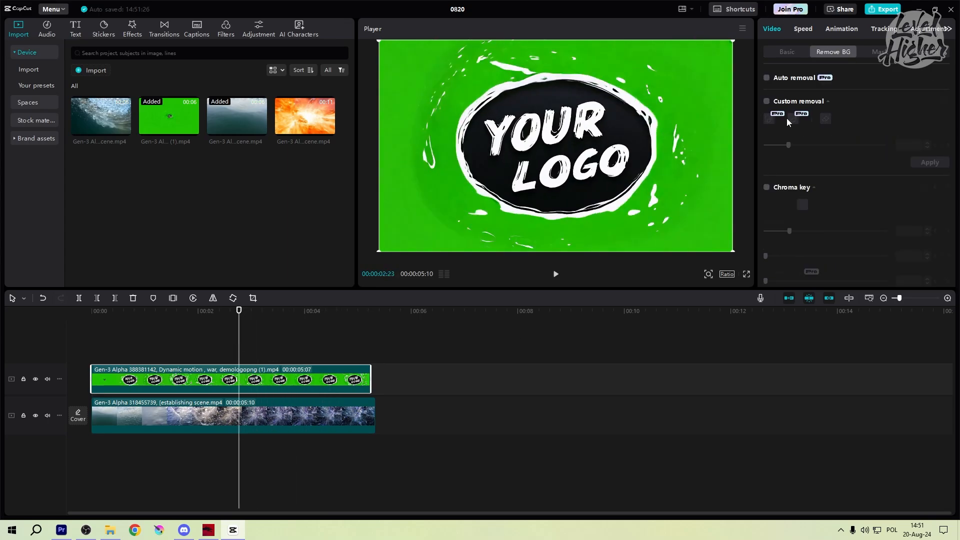
pyautogui.click(766, 187)
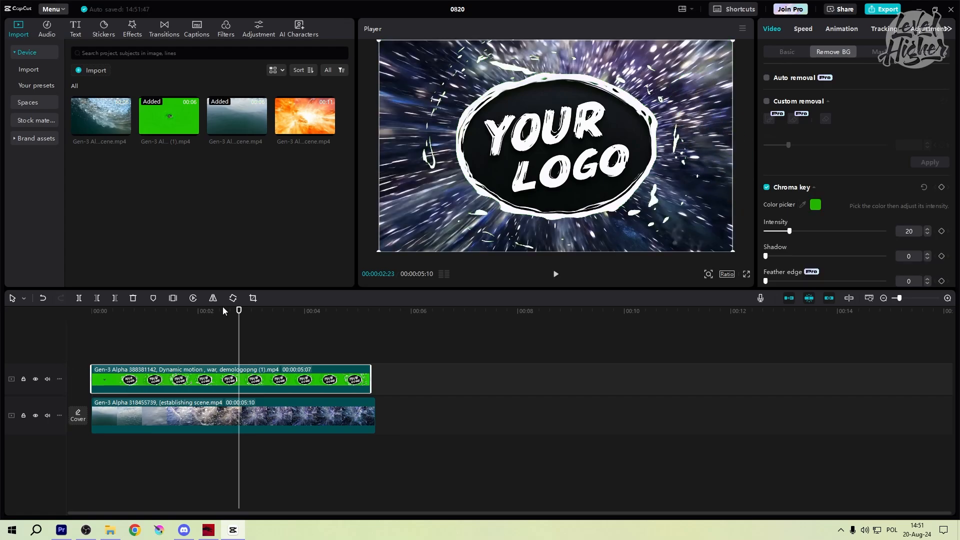
pyautogui.click(555, 274)
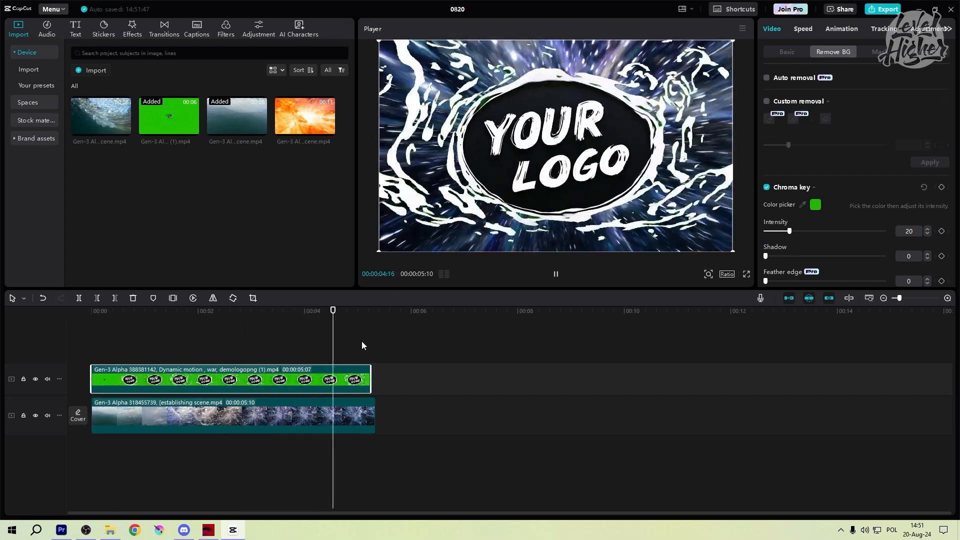
pyautogui.click(132, 310)
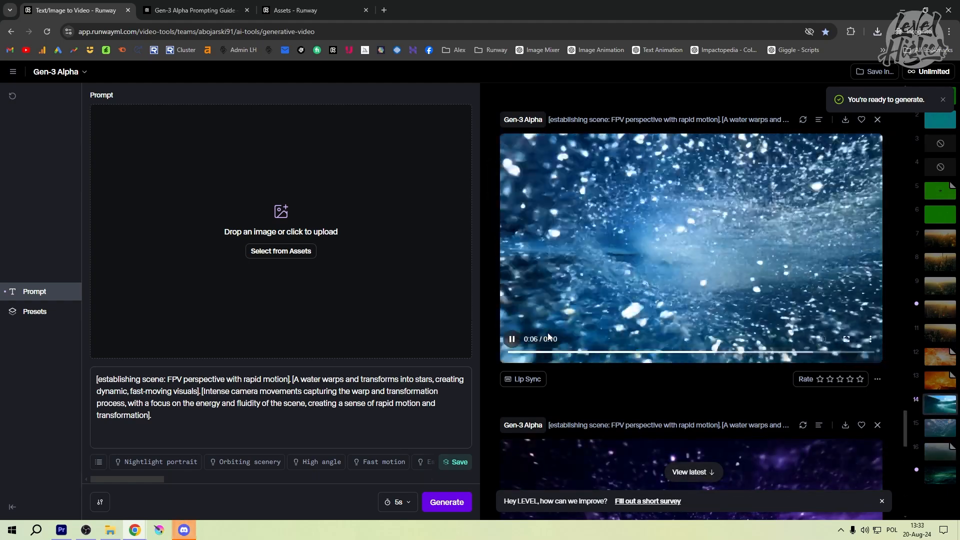
pyautogui.scroll(-3)
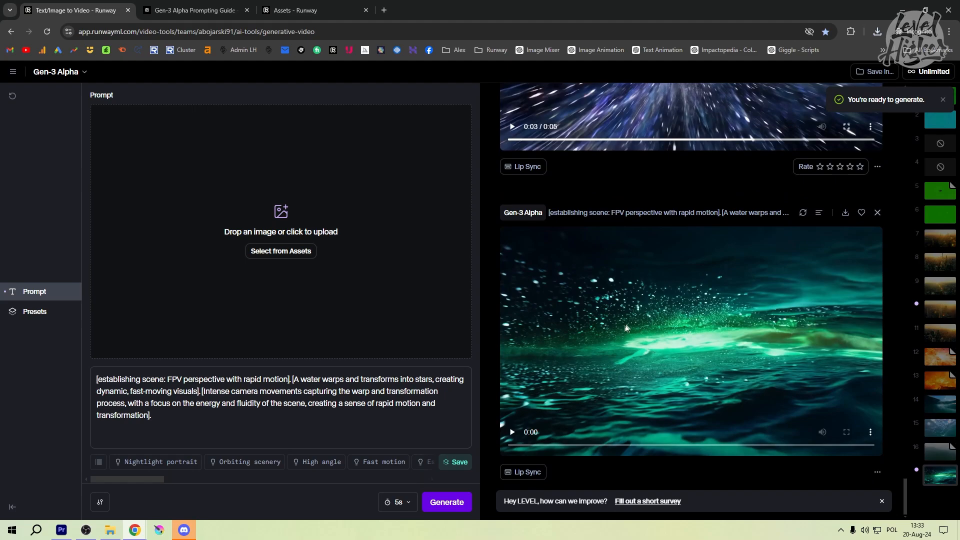
pyautogui.write('whirl')
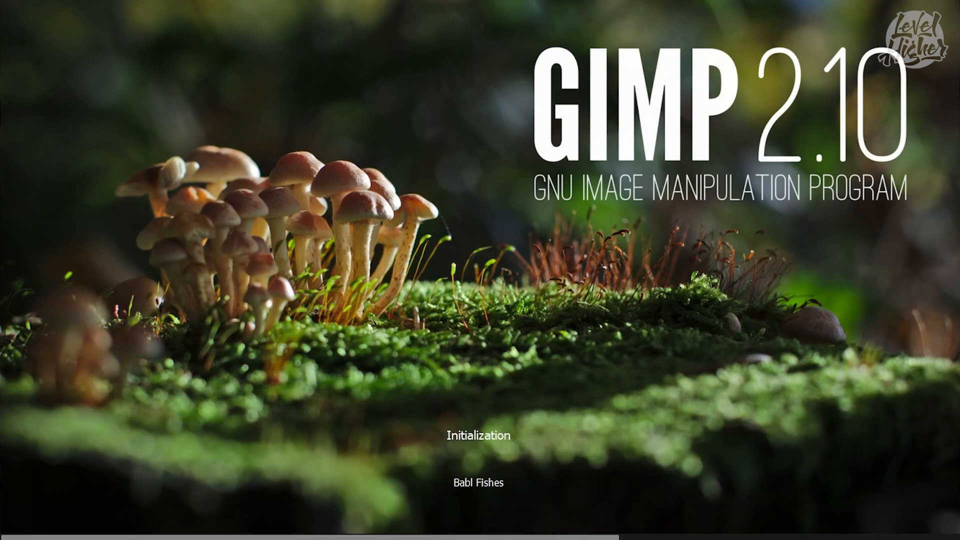
# Load the YOUR LOGO PNG into GIMP via File > Open.
pyautogui.click(8, 18)
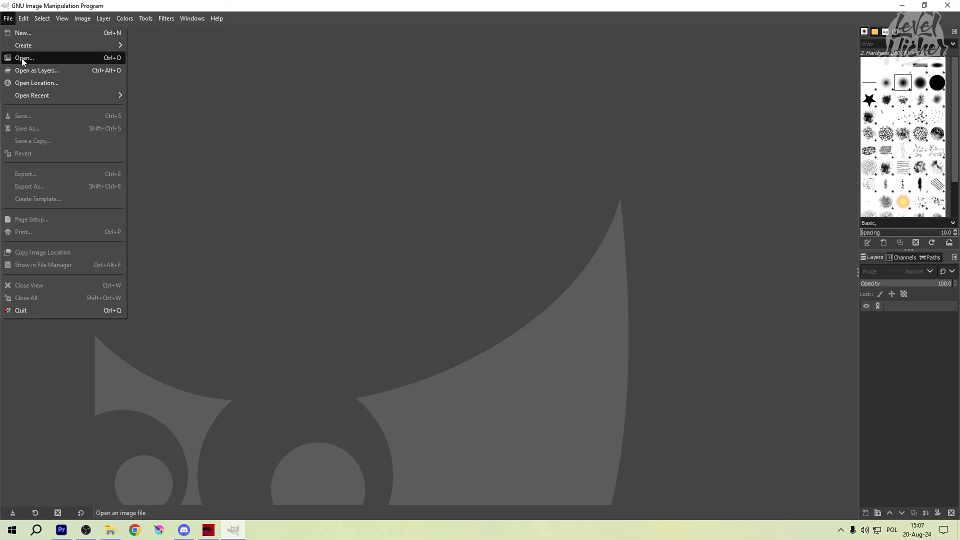
pyautogui.click(24, 58)
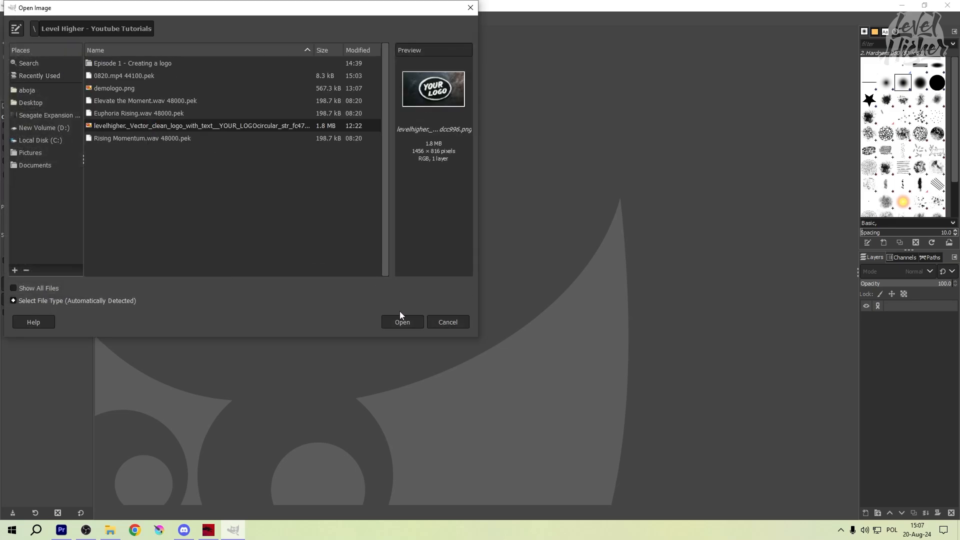
pyautogui.click(402, 321)
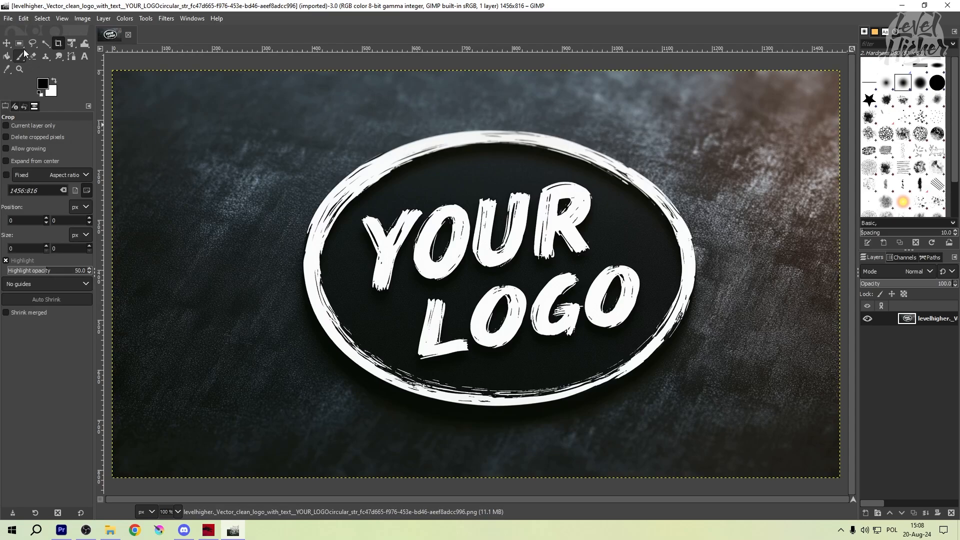
# Activate Fuzzy Select and bring up the layer actions for the logo image.
pyautogui.click(47, 43)
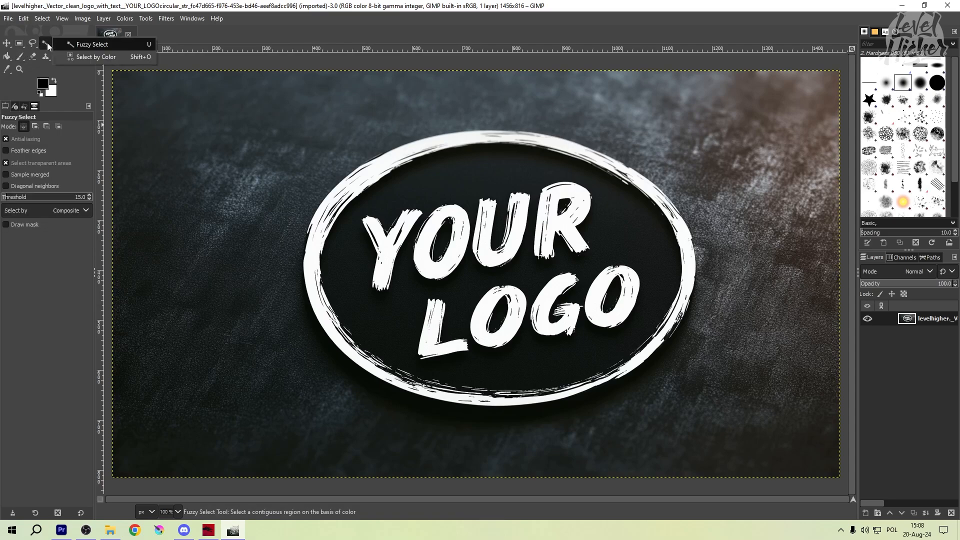
pyautogui.click(214, 135)
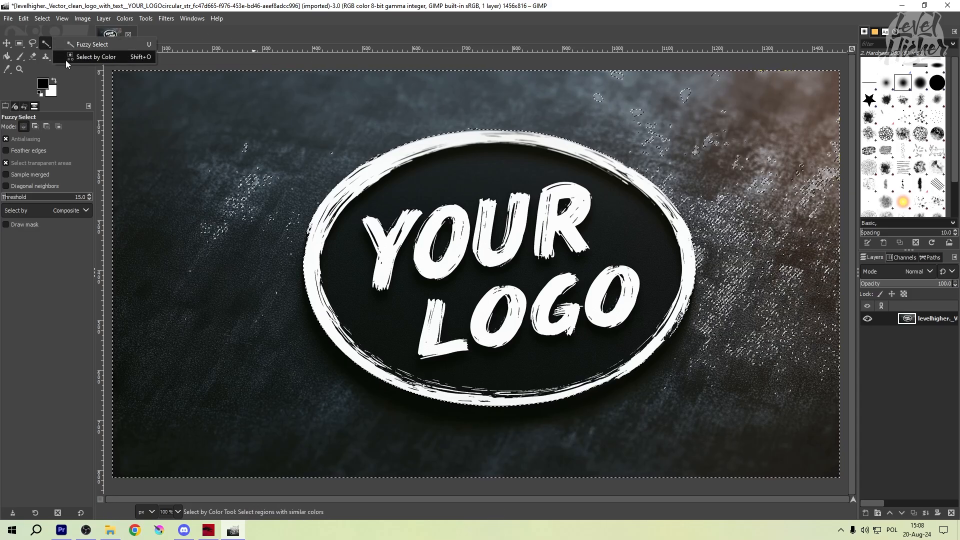
pyautogui.click(96, 56)
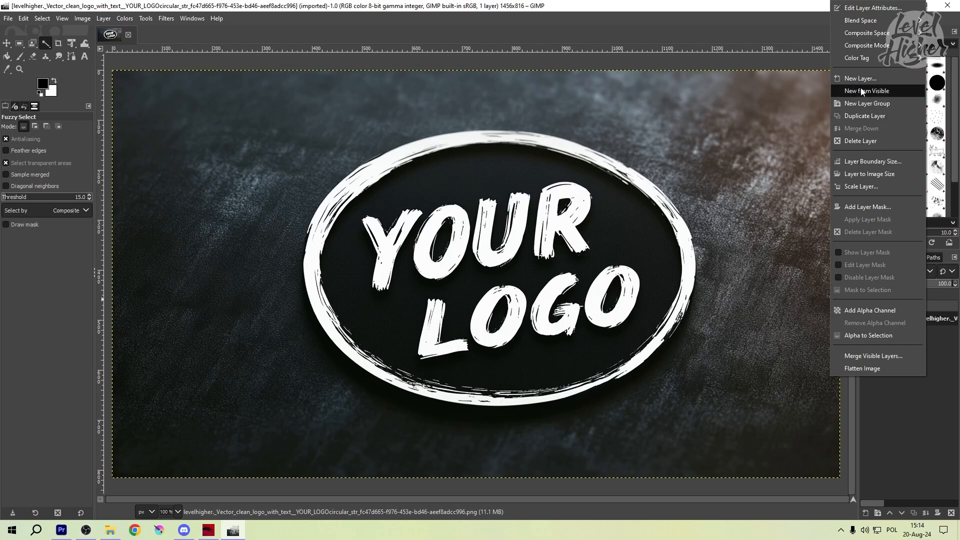
# Add a transparent layer named Layer and select dark background patches at threshold 139.
pyautogui.click(860, 78)
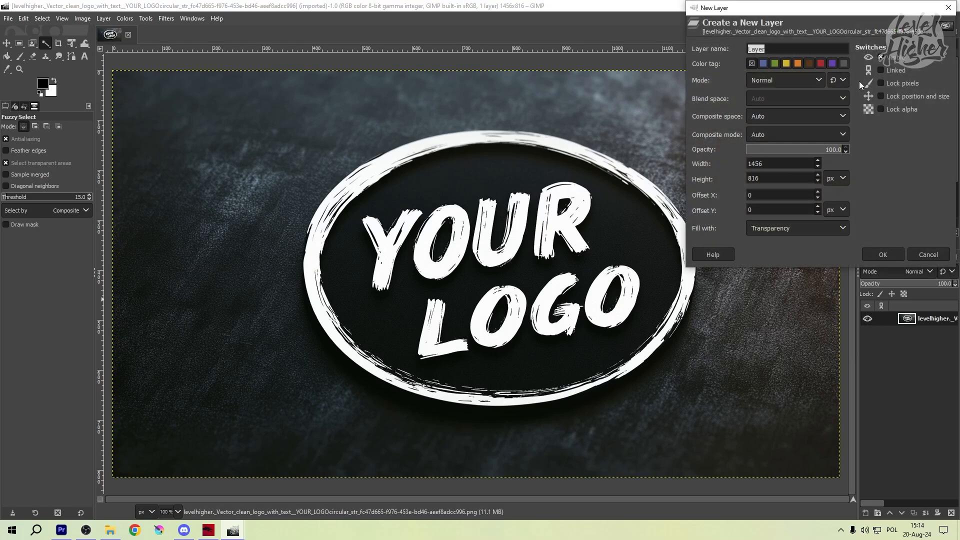
pyautogui.click(882, 254)
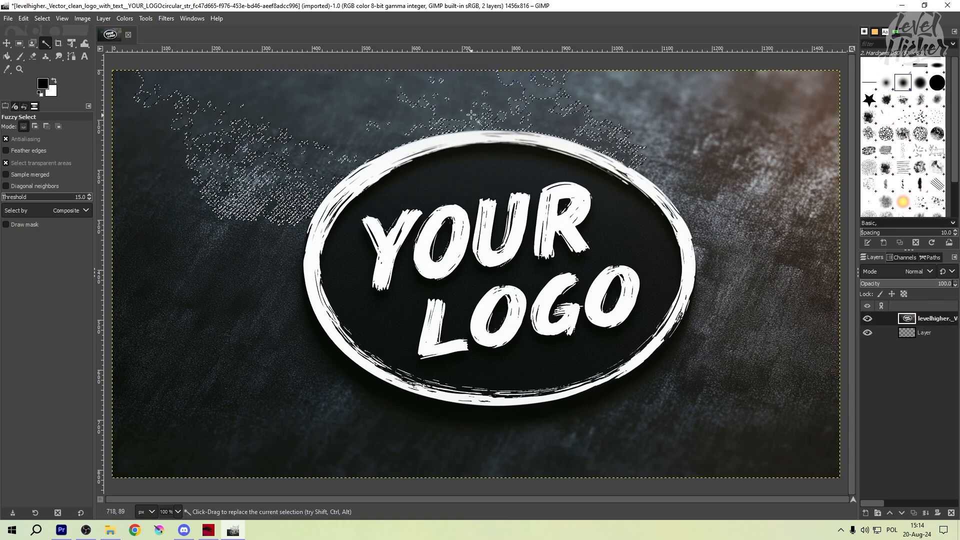
pyautogui.moveTo(12, 197); pyautogui.dragTo(73, 197)
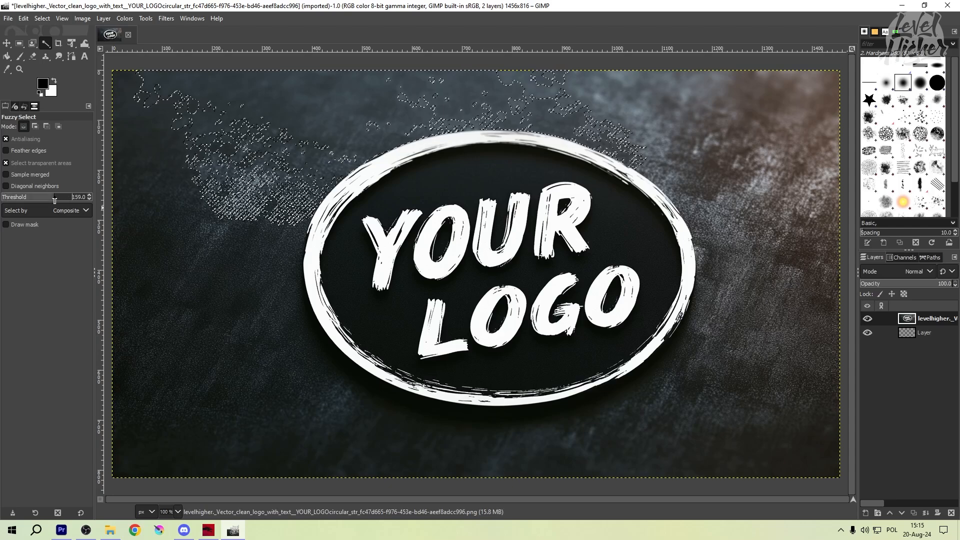